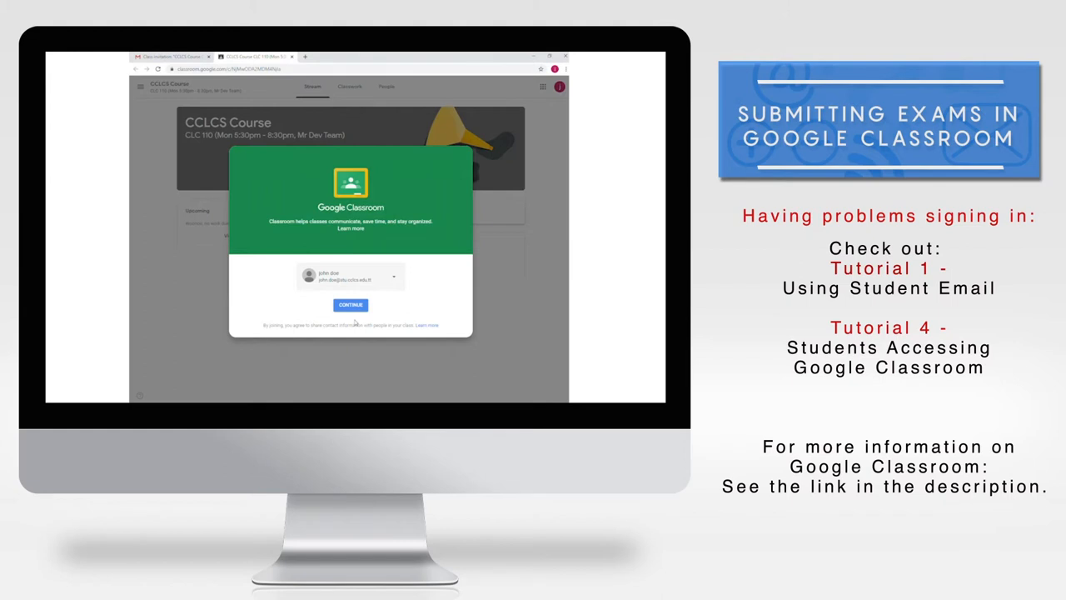
# - Continue signing in with the student account to reach the empty Classroom home page
pyautogui.click(350, 305)
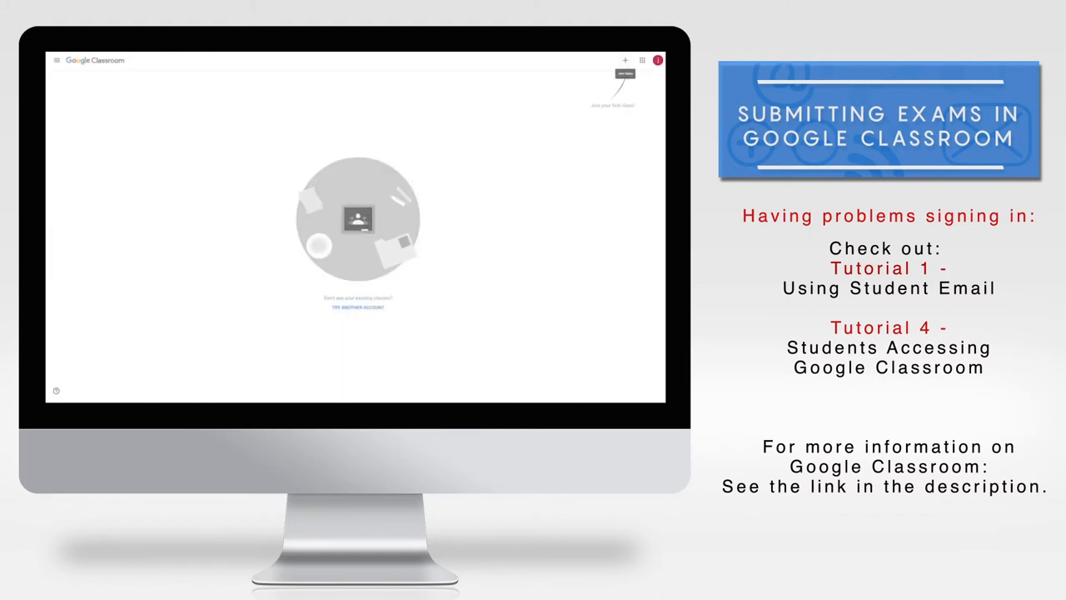
# - Join the Final Exam class using the teacher's class code
pyautogui.click(624, 60)
pyautogui.write('mpmmp7')
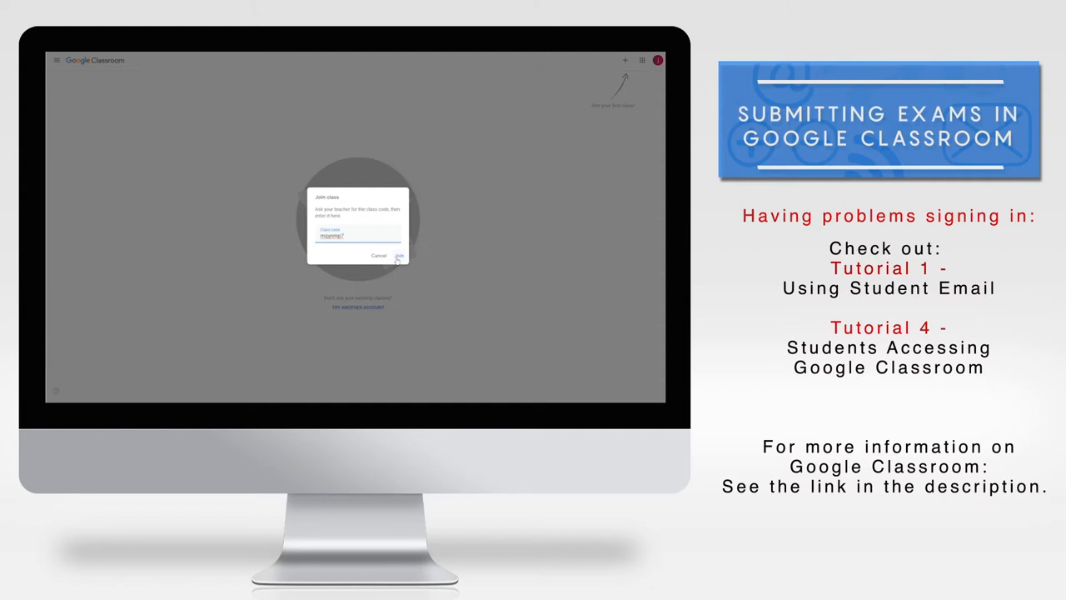
pyautogui.click(398, 255)
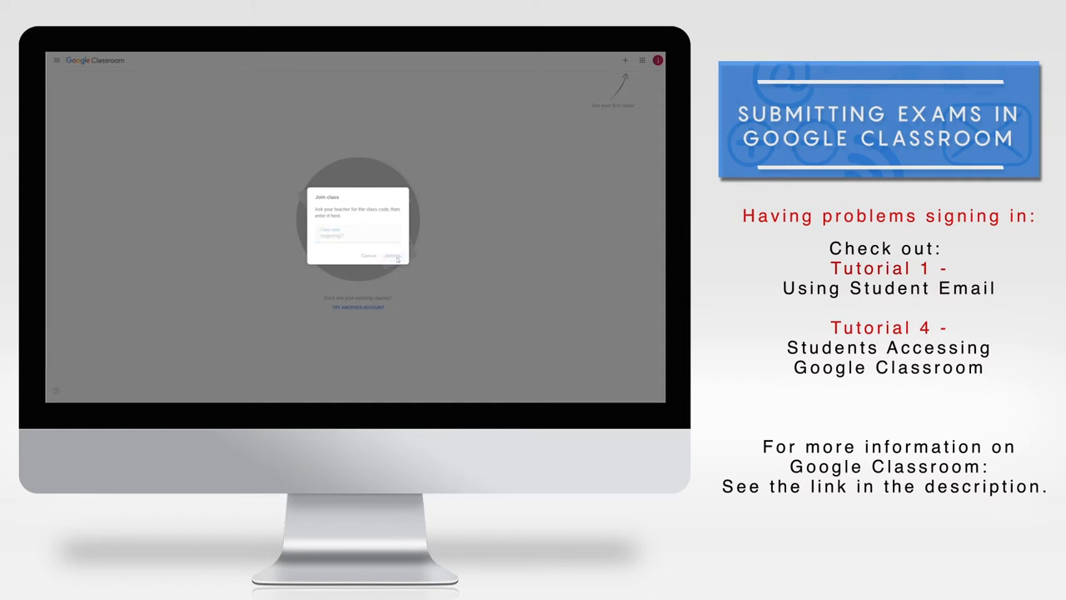
pyautogui.click(396, 255)
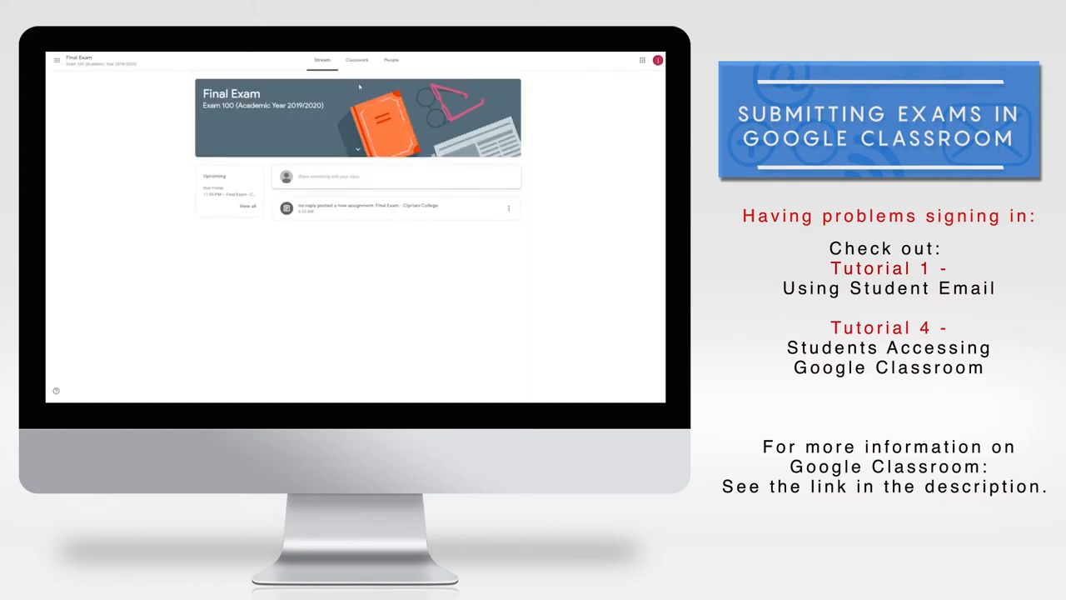
# - Show the Classwork list and expand the 'Final Exam - Cipriani College' assignment
pyautogui.click(358, 59)
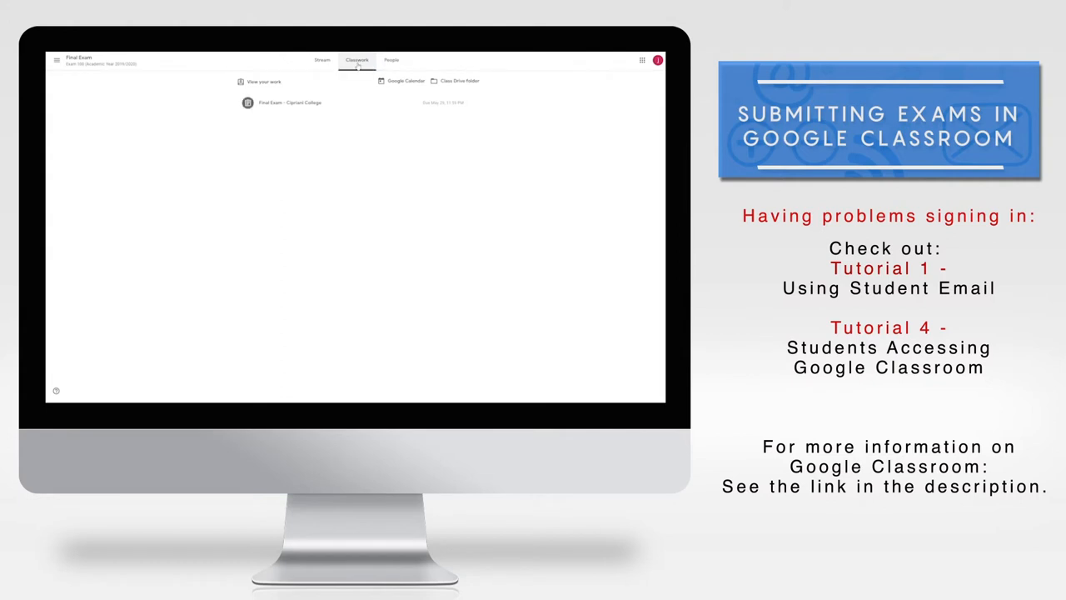
pyautogui.click(289, 102)
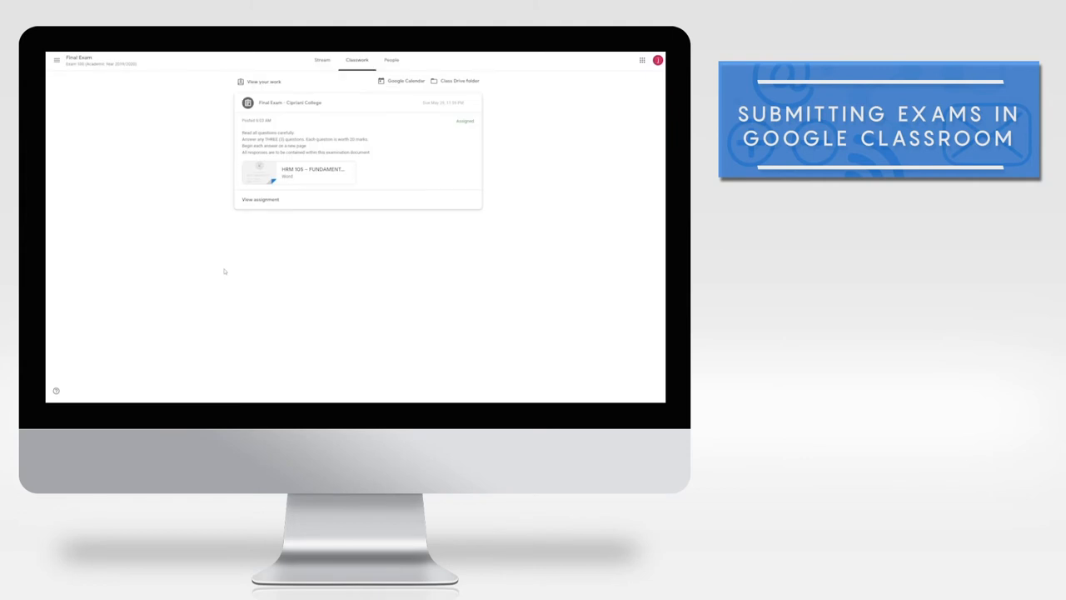
pyautogui.moveTo(275, 221)
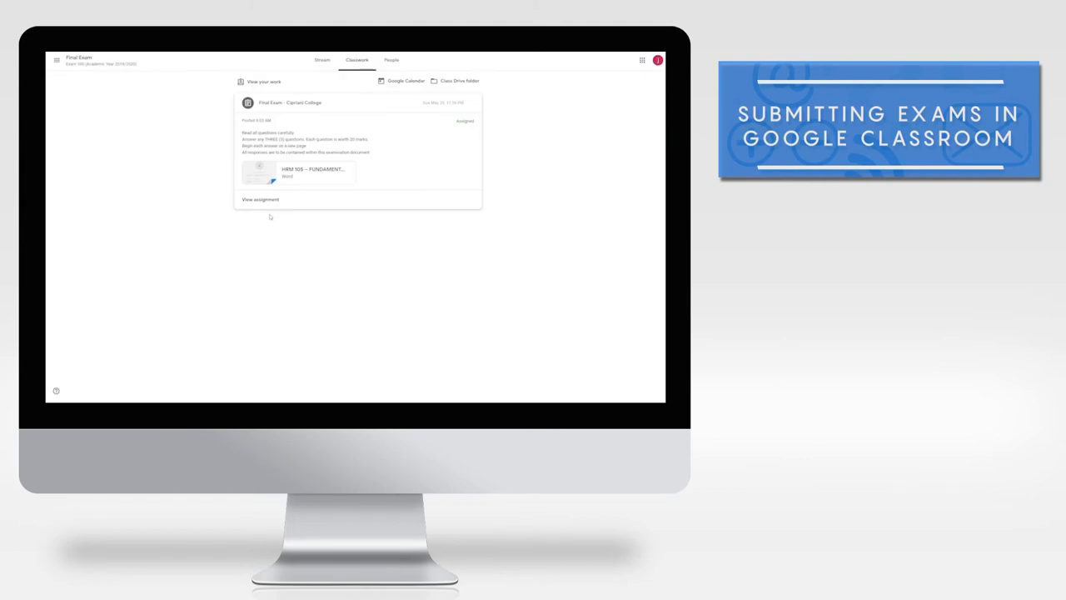
# - Open the full page for the 'Final Exam - Cipriani College' assignment
pyautogui.click(257, 198)
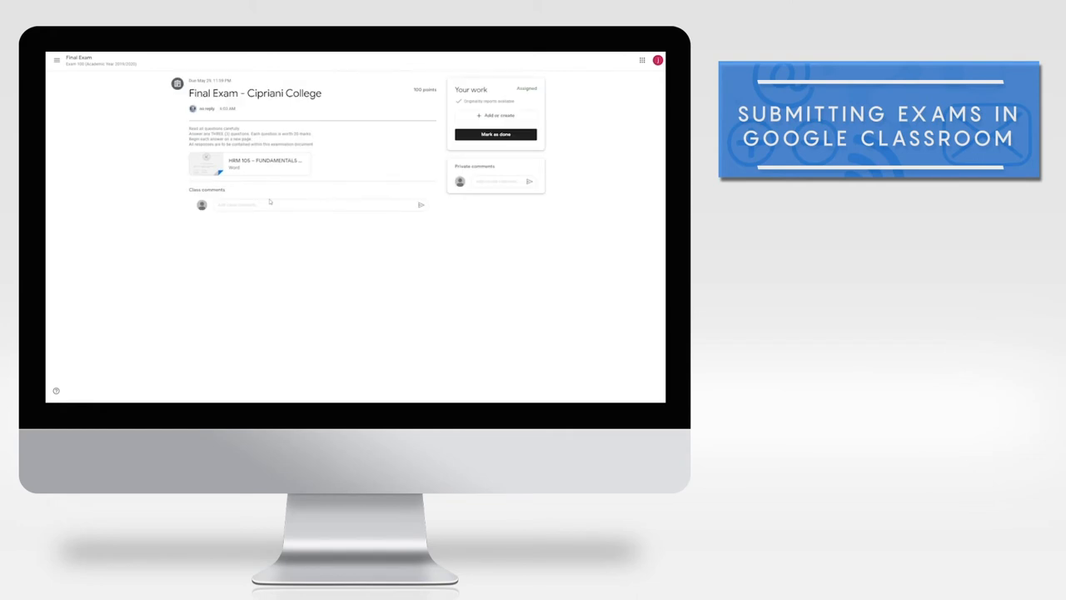
pyautogui.moveTo(358, 172)
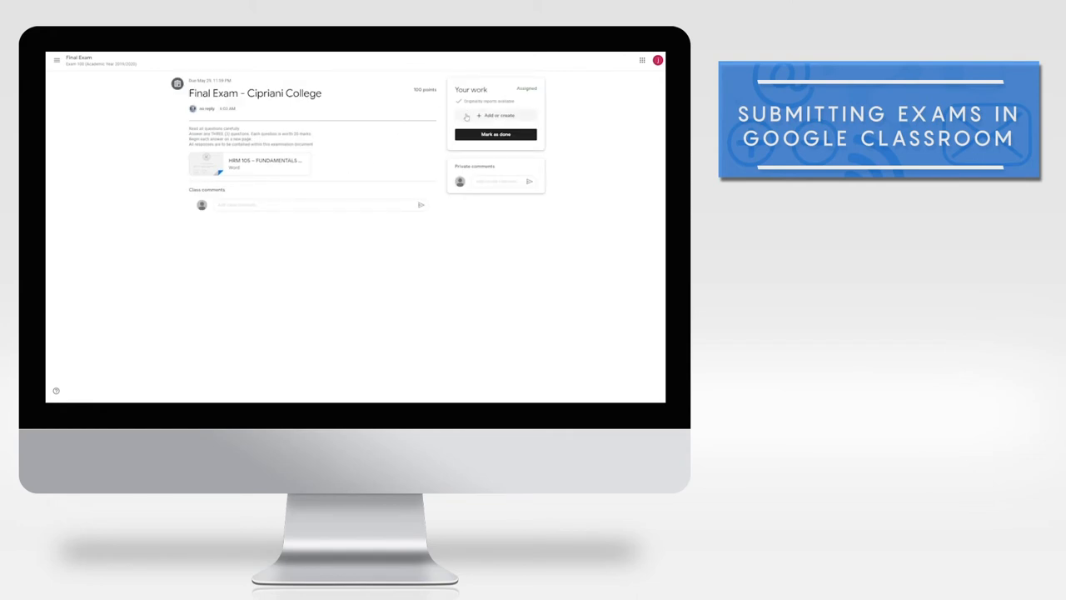
# - Attach the Final Exam Google Doc from Drive to your work
pyautogui.click(495, 115)
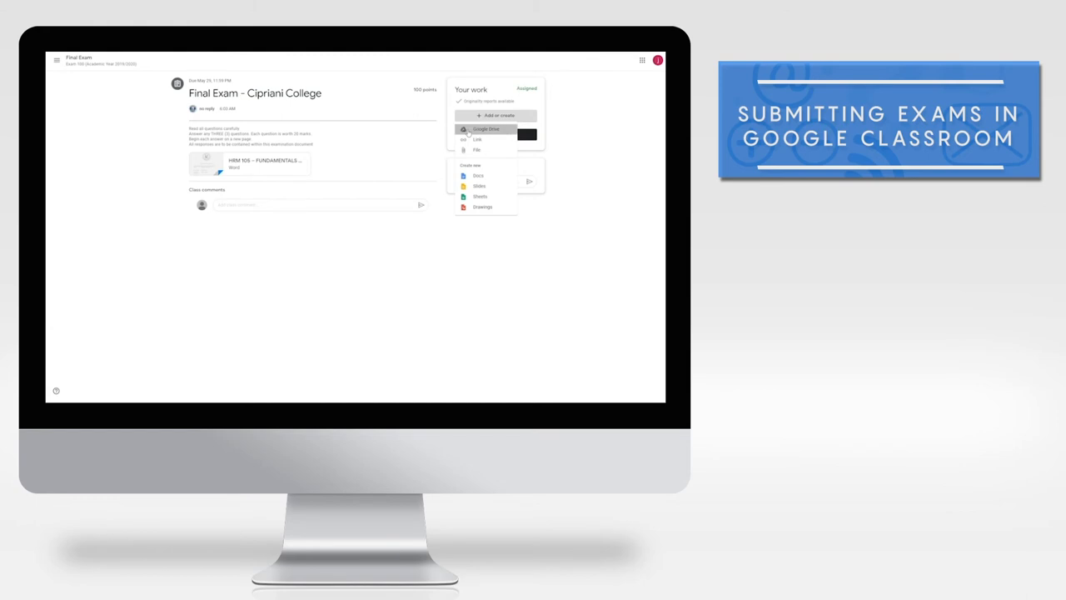
pyautogui.click(481, 130)
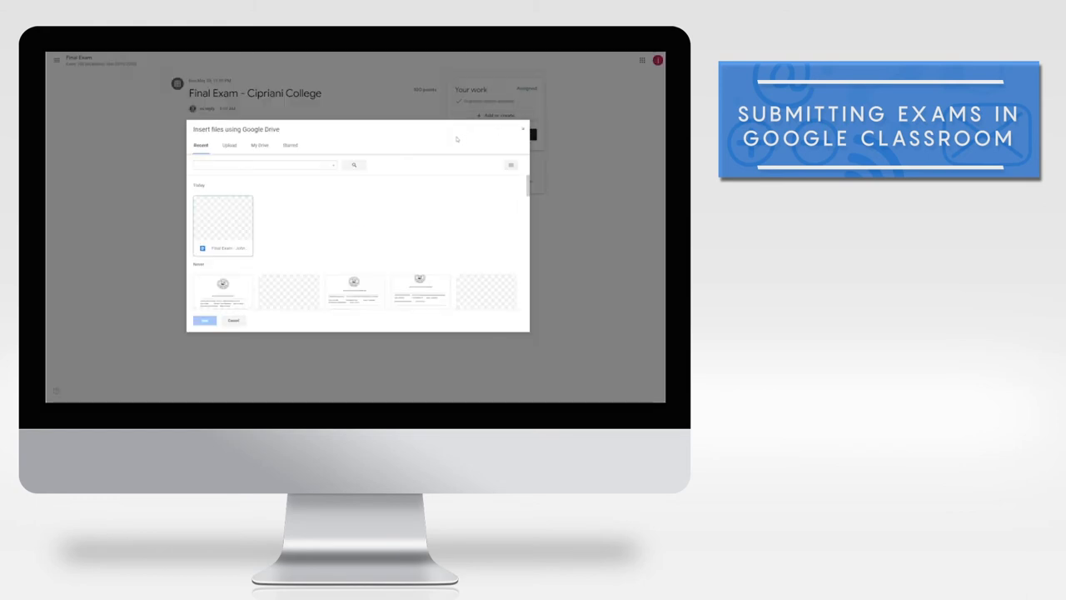
pyautogui.click(223, 225)
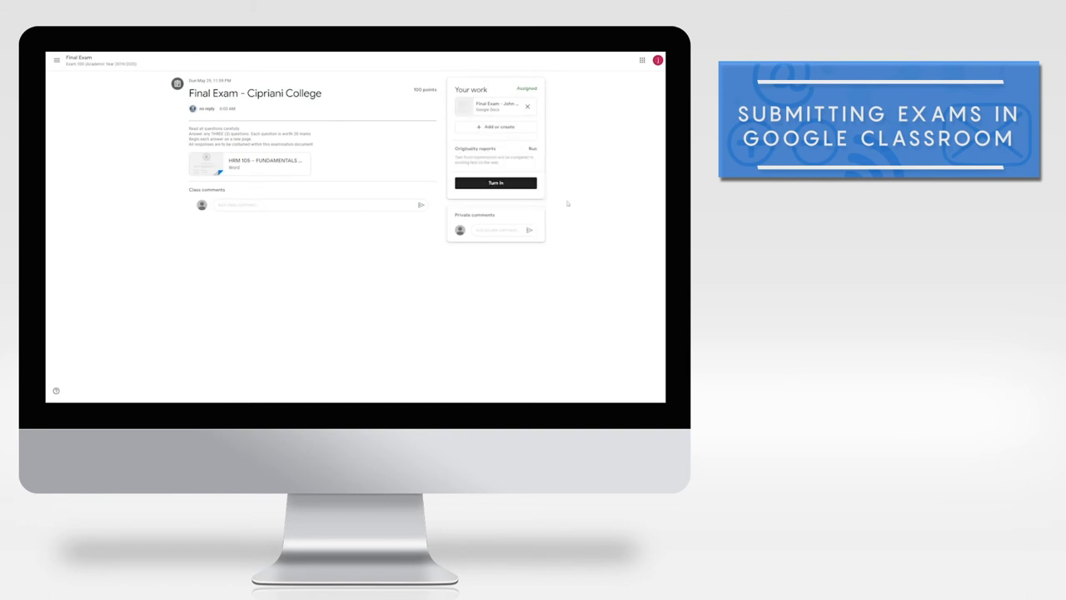
# - Run and confirm an originality report on the attached Final Exam document
pyautogui.click(532, 148)
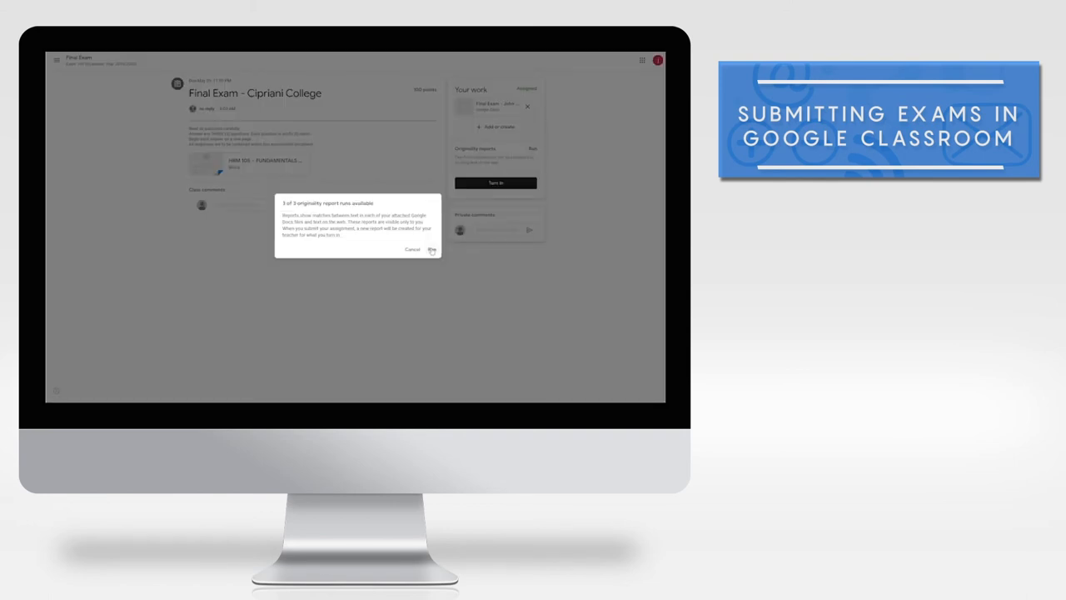
pyautogui.click(432, 249)
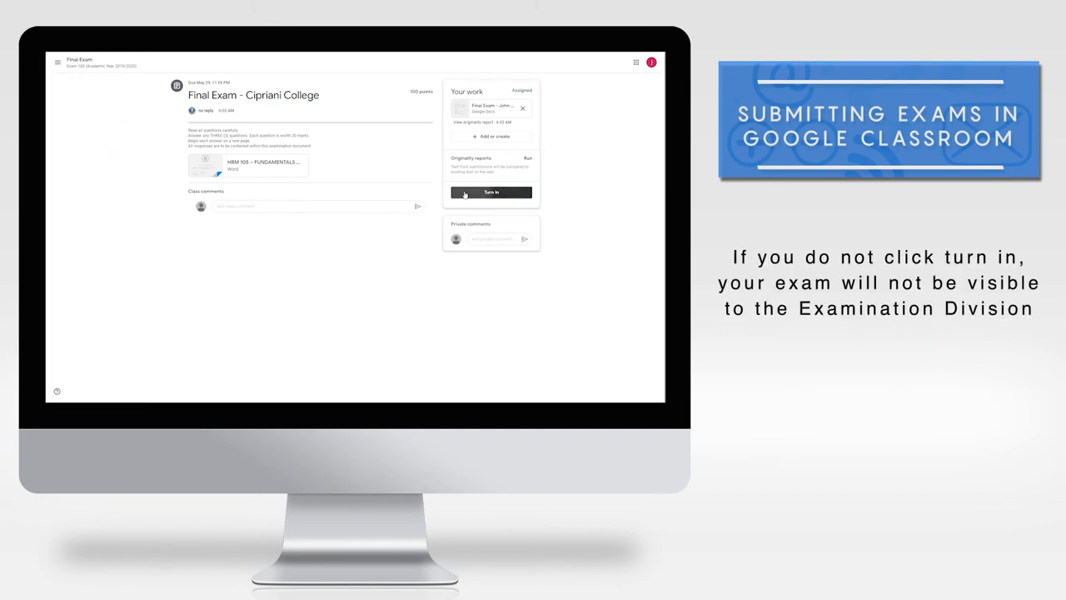
# - Turn in the Final Exam assignment and confirm the submission
pyautogui.click(491, 192)
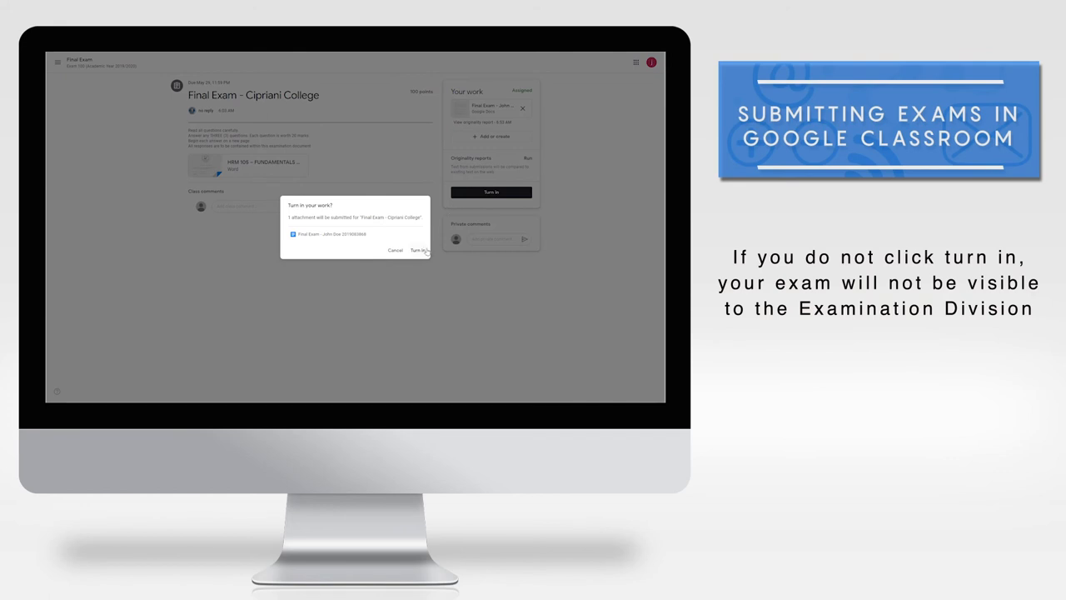
pyautogui.click(421, 251)
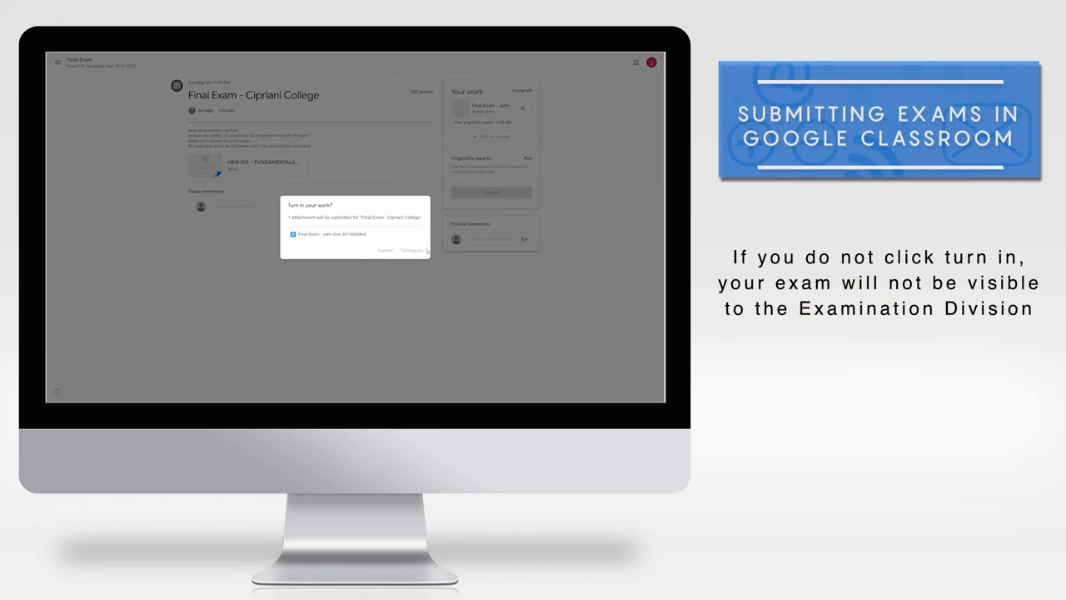
pyautogui.click(415, 251)
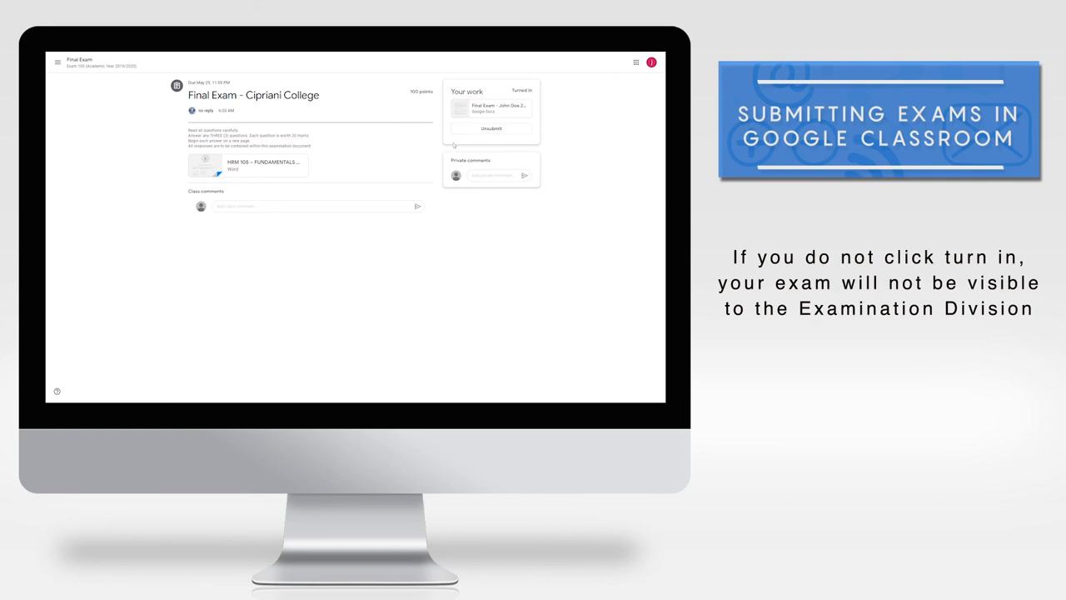
pyautogui.moveTo(405, 172)
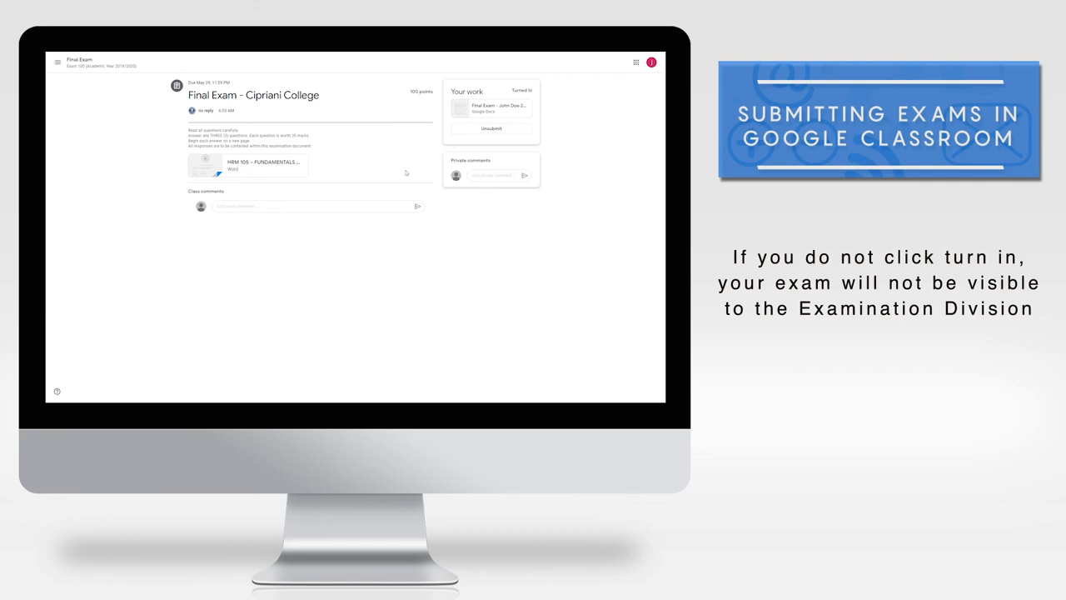